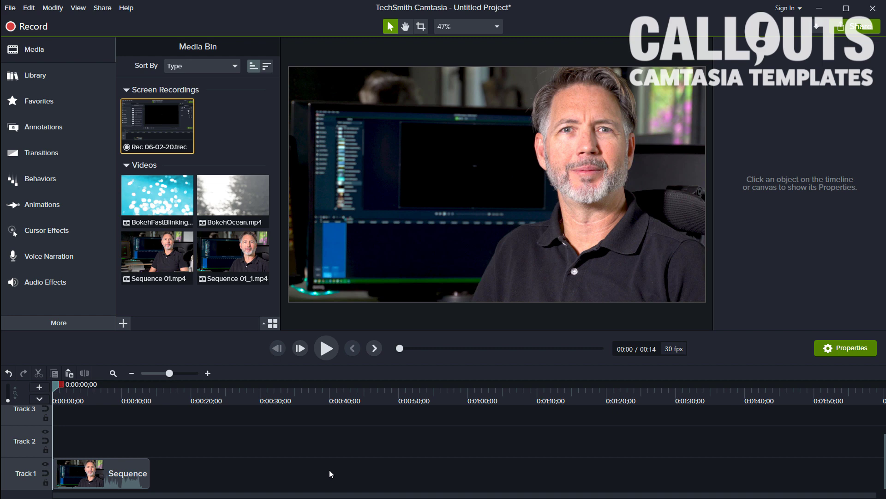
Place Library template 006 (Callouts Free Round Webcam) on Track 1 and move the webcam Sequence clip to Track 2
{"action": "left_click", "coordinate": [102, 473]}
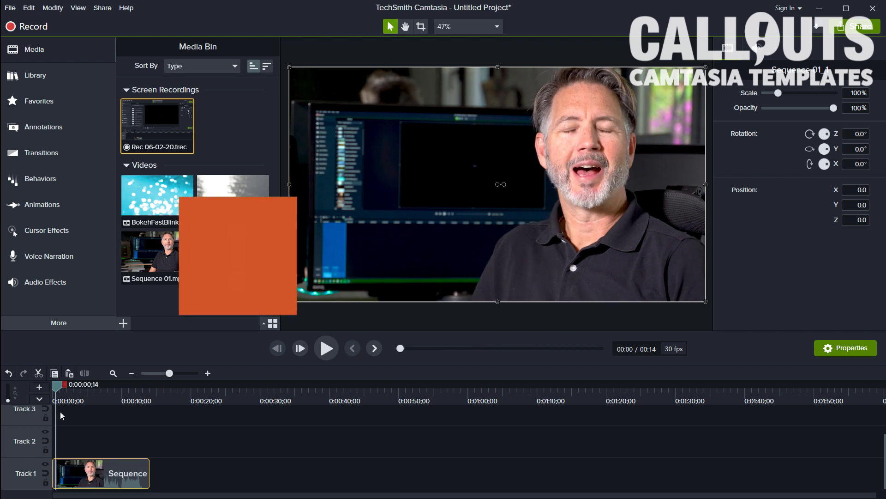
{"action": "left_click", "coordinate": [326, 347]}
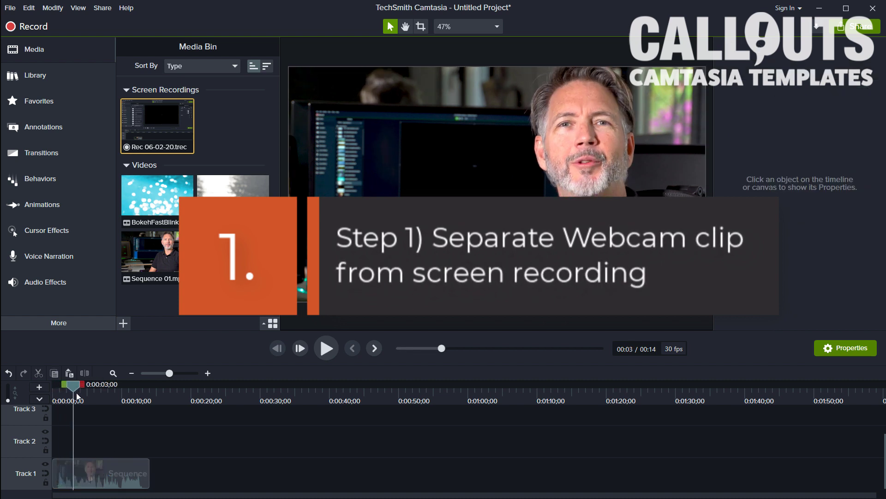
{"action": "left_click", "coordinate": [100, 473]}
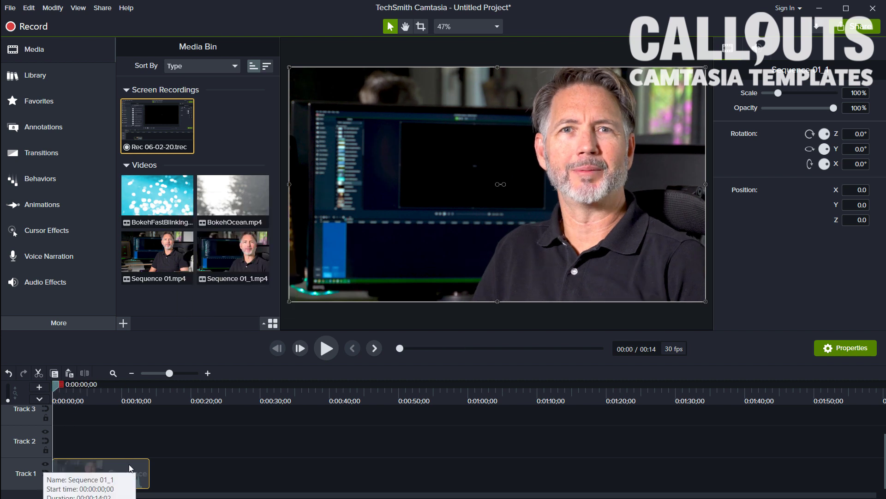
{"action": "left_click", "coordinate": [35, 75]}
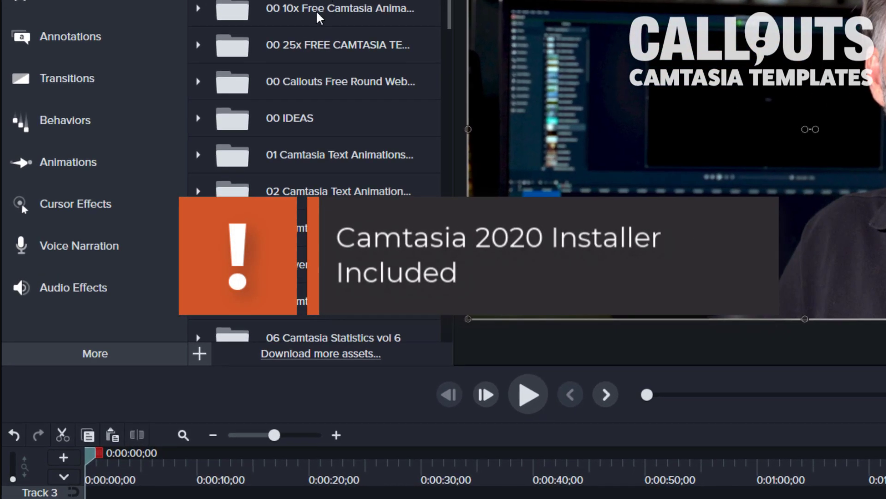
{"action": "mouse_move", "coordinate": [277, 93]}
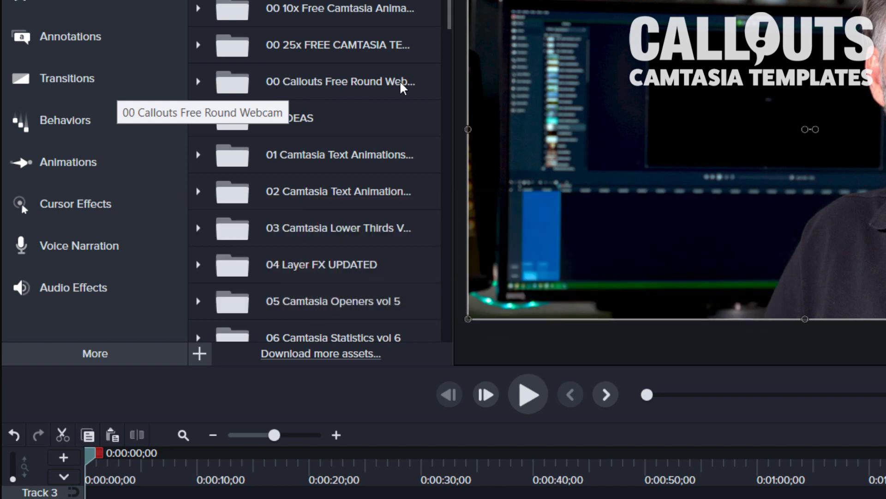
{"action": "mouse_move", "coordinate": [321, 79]}
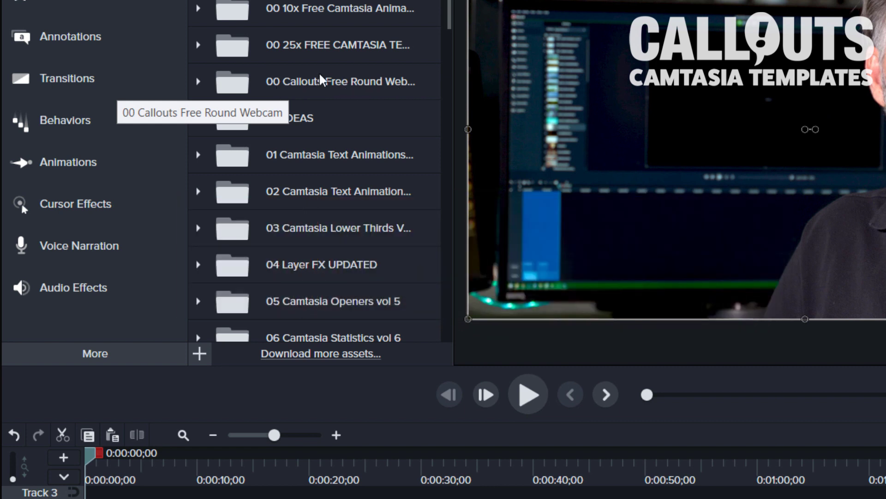
{"action": "left_click", "coordinate": [199, 81]}
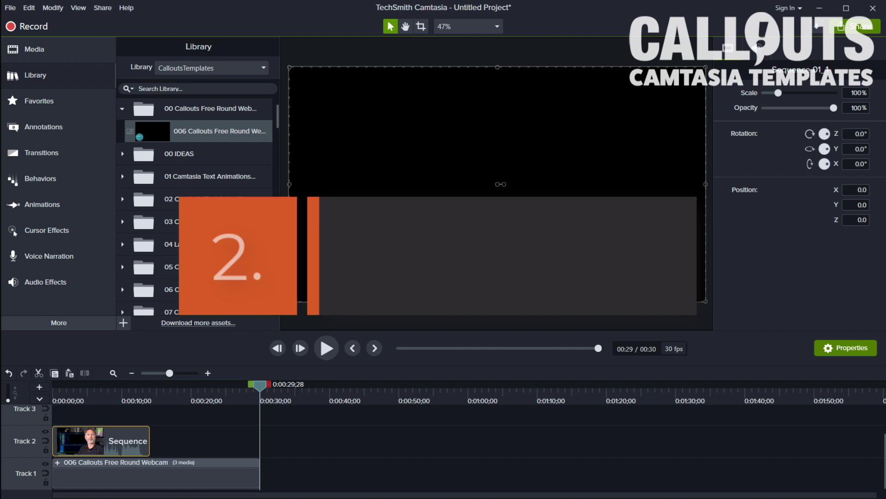
Drag the Track 2 webcam Sequence clip right to start just past 20 seconds
{"action": "left_click", "coordinate": [101, 441]}
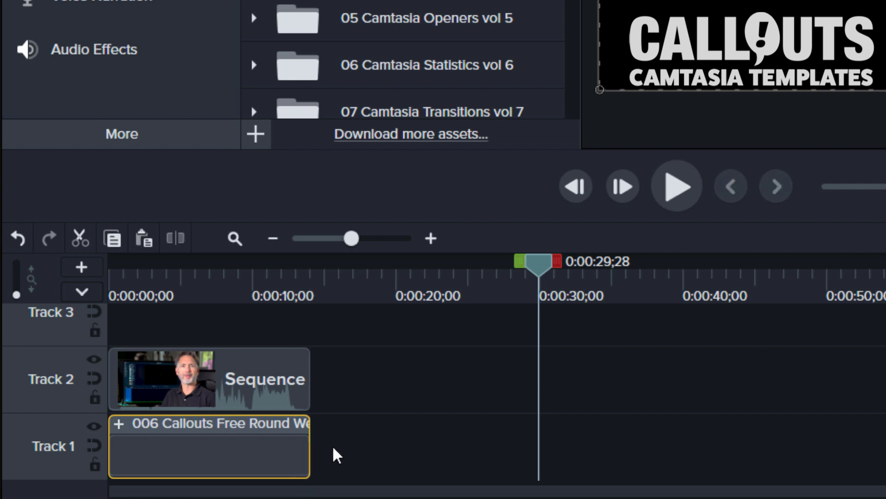
{"action": "mouse_move", "coordinate": [314, 402]}
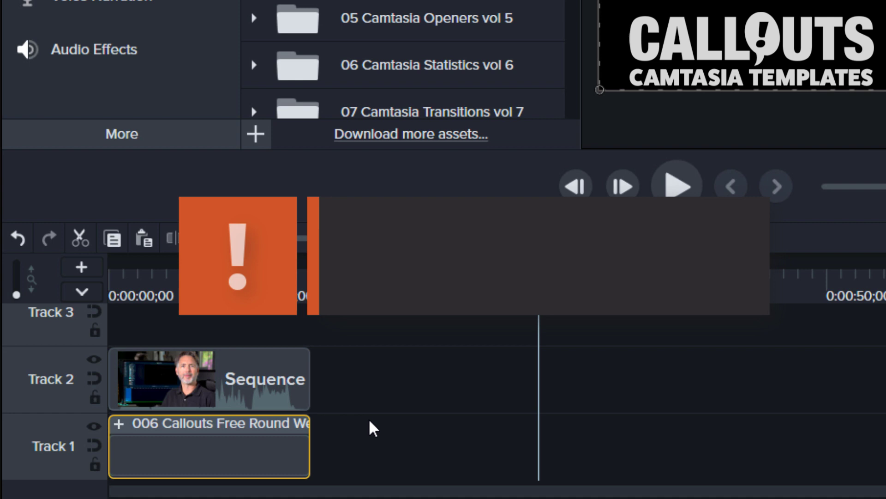
{"action": "mouse_move", "coordinate": [203, 381]}
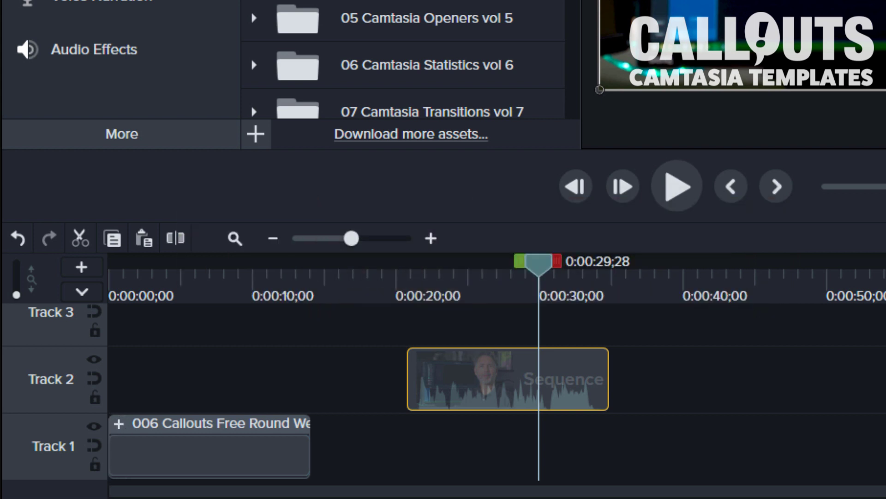
{"action": "mouse_move", "coordinate": [301, 370]}
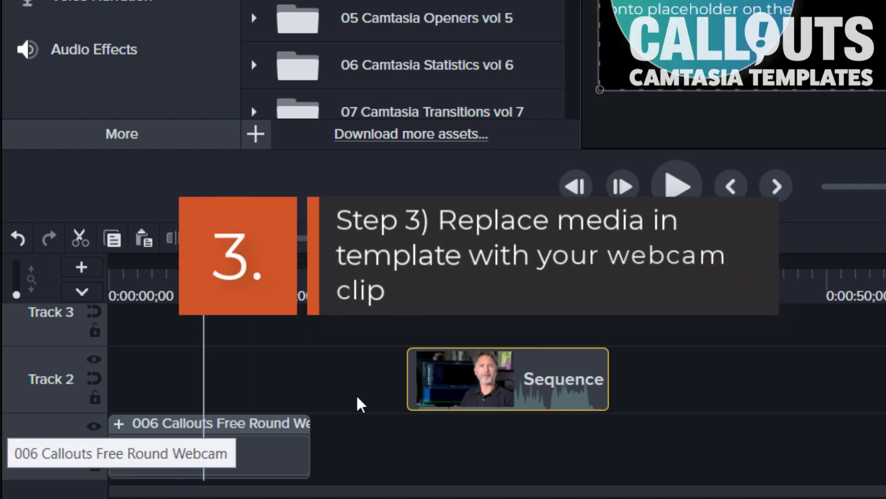
{"action": "mouse_move", "coordinate": [471, 398]}
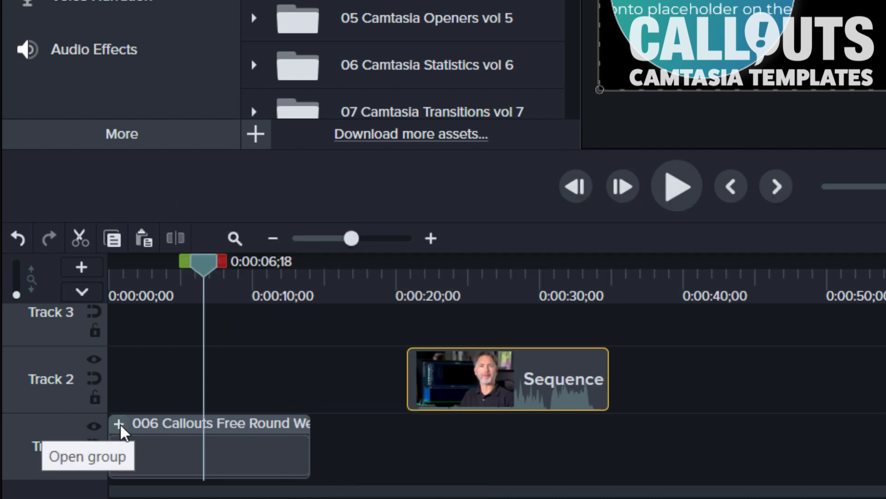
{"action": "mouse_move", "coordinate": [494, 396]}
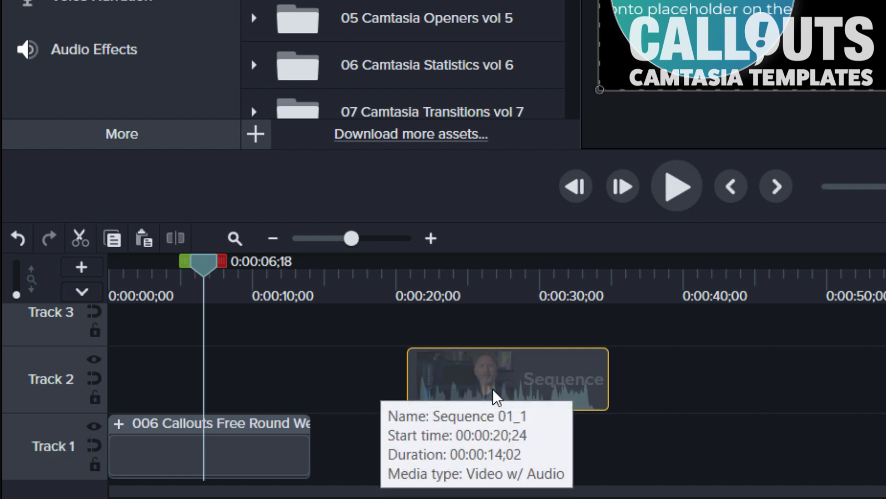
{"action": "mouse_move", "coordinate": [119, 430]}
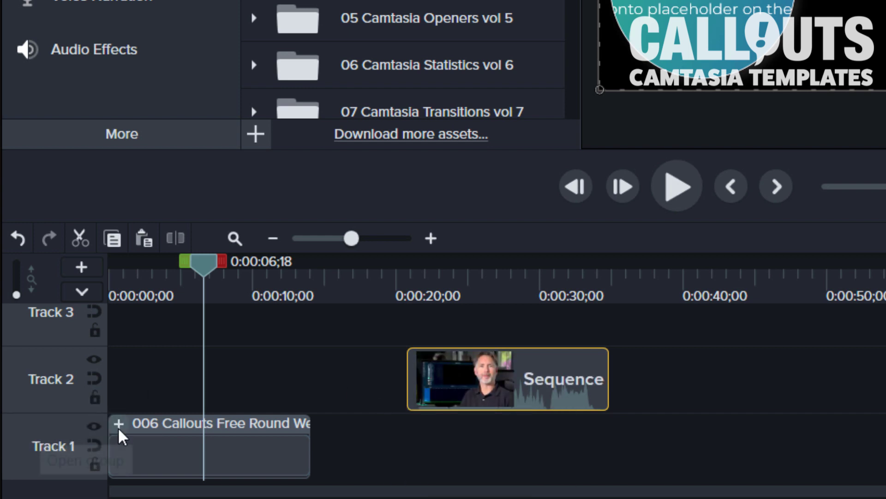
Swap the template group's Placeholder for the webcam Sequence clip, then close the group
{"action": "left_click", "coordinate": [119, 423]}
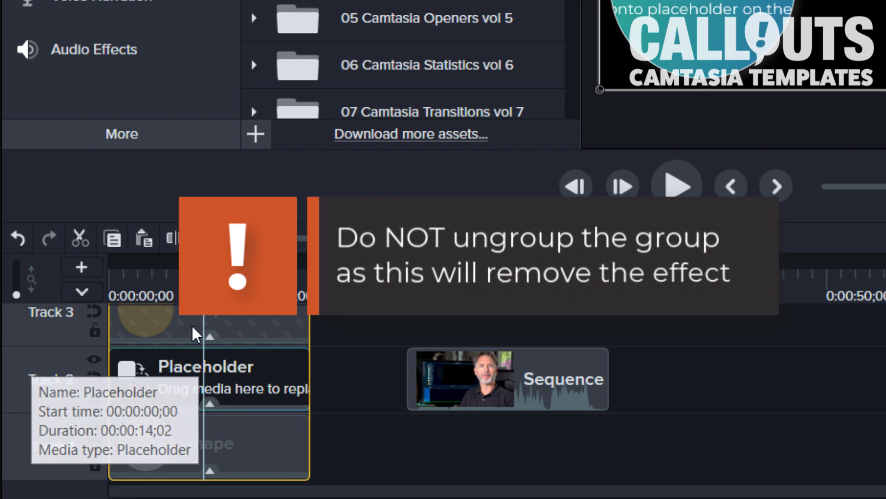
{"action": "mouse_move", "coordinate": [171, 395]}
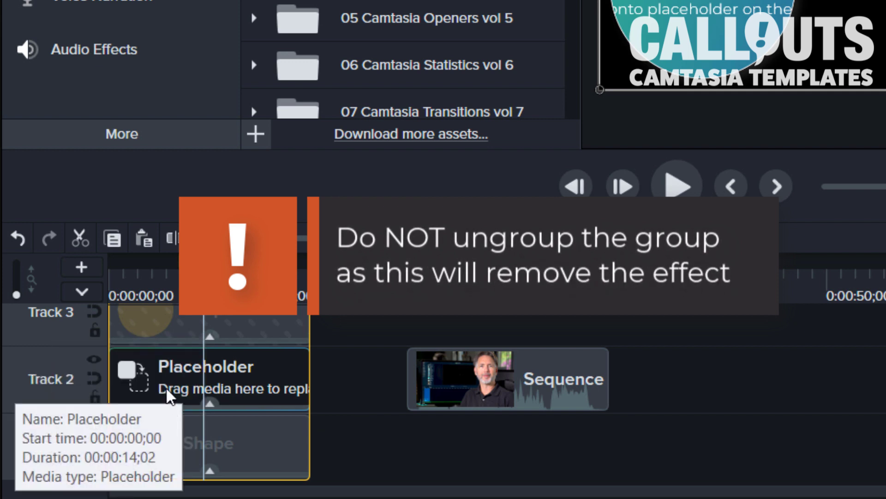
{"action": "left_click", "coordinate": [506, 378]}
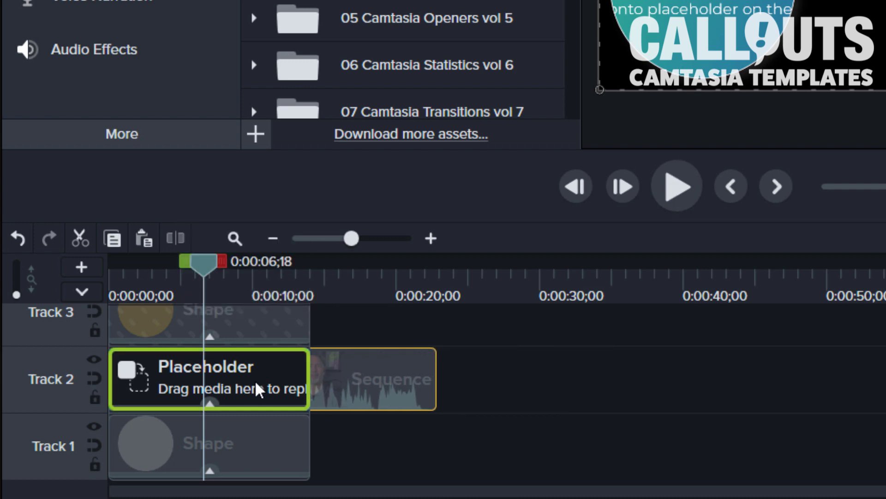
{"action": "mouse_move", "coordinate": [255, 391]}
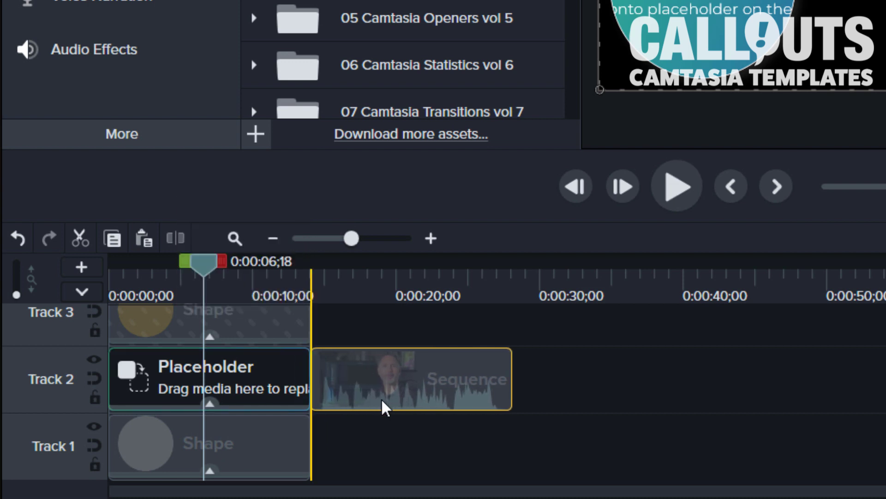
{"action": "left_click", "coordinate": [209, 378]}
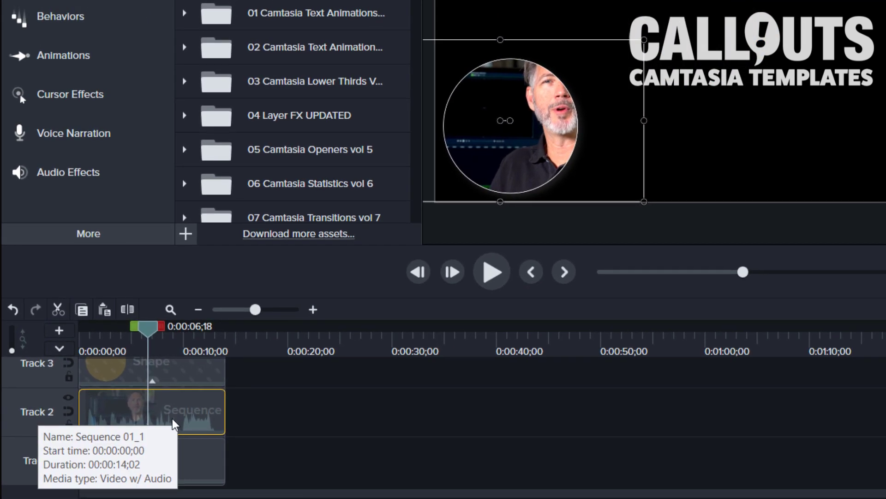
{"action": "mouse_move", "coordinate": [176, 416]}
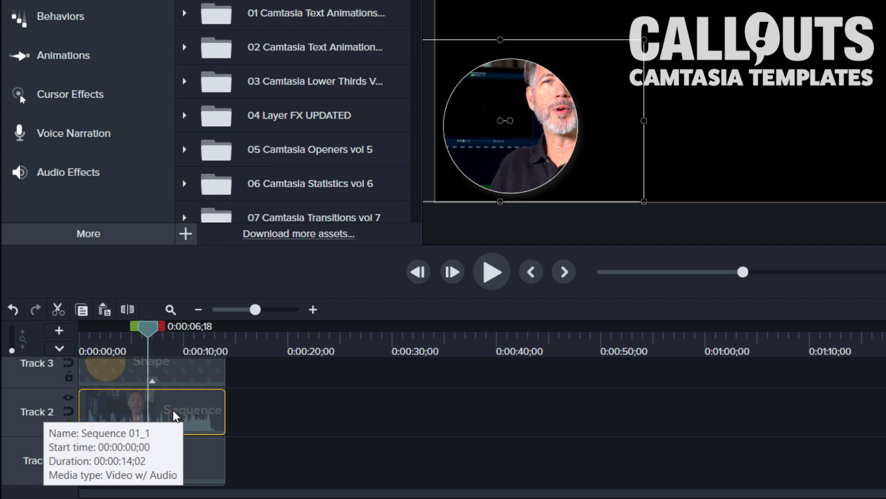
{"action": "mouse_move", "coordinate": [277, 427]}
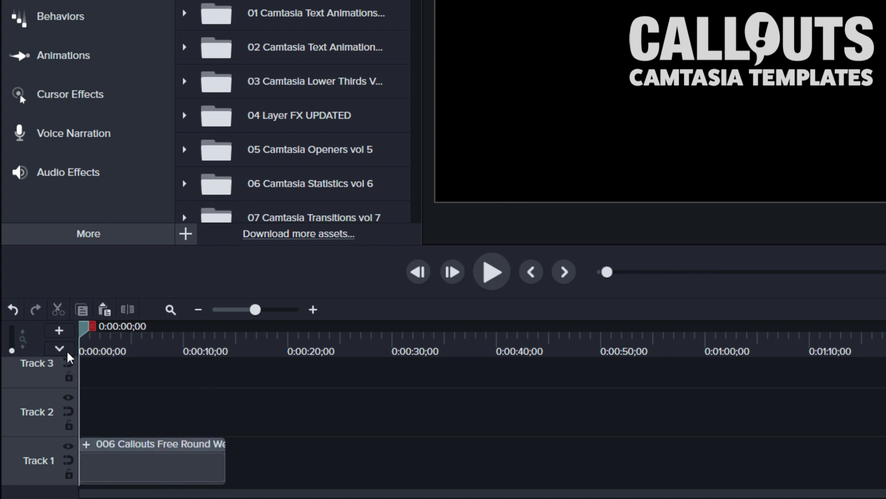
Close the template group on Track 1 and preview the round webcam at lower left
{"action": "left_click", "coordinate": [491, 271]}
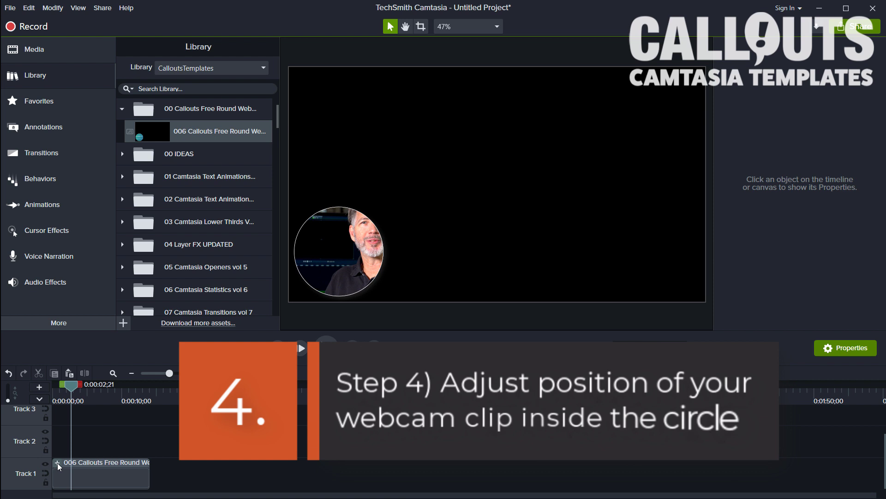
{"action": "left_click", "coordinate": [100, 440]}
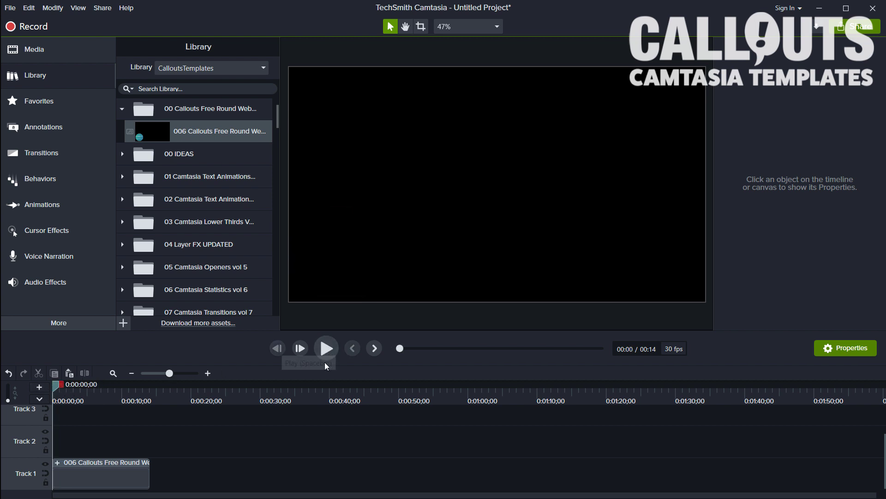
{"action": "left_click", "coordinate": [325, 348]}
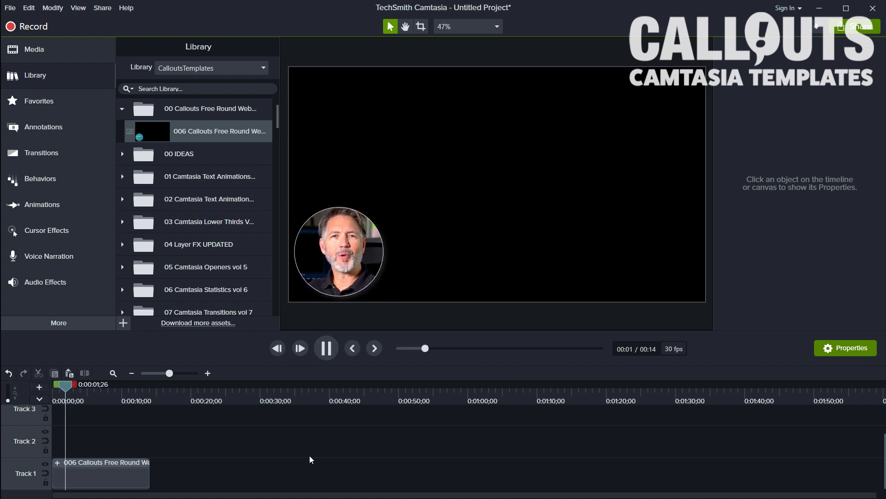
{"action": "left_click", "coordinate": [325, 348]}
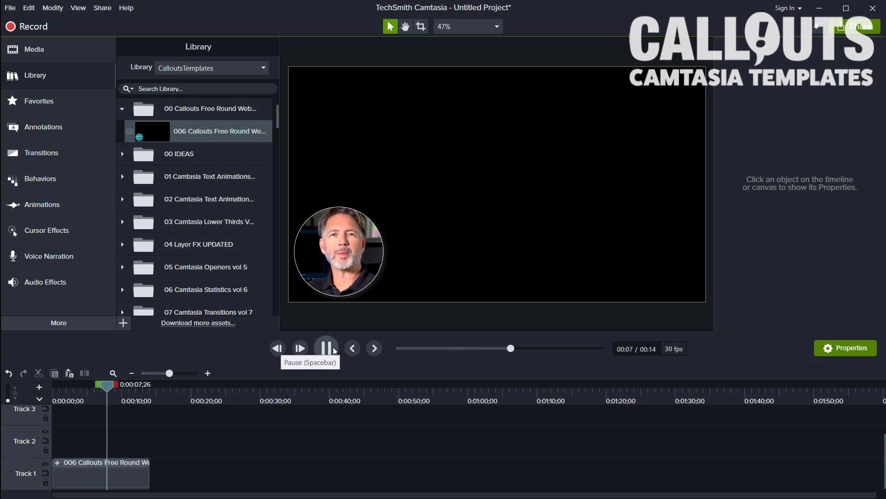
{"action": "left_click", "coordinate": [325, 347]}
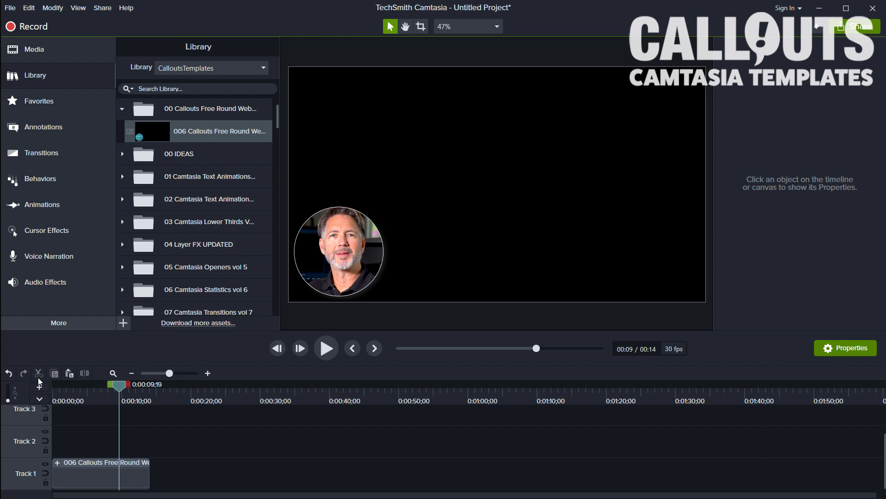
{"action": "mouse_move", "coordinate": [219, 404]}
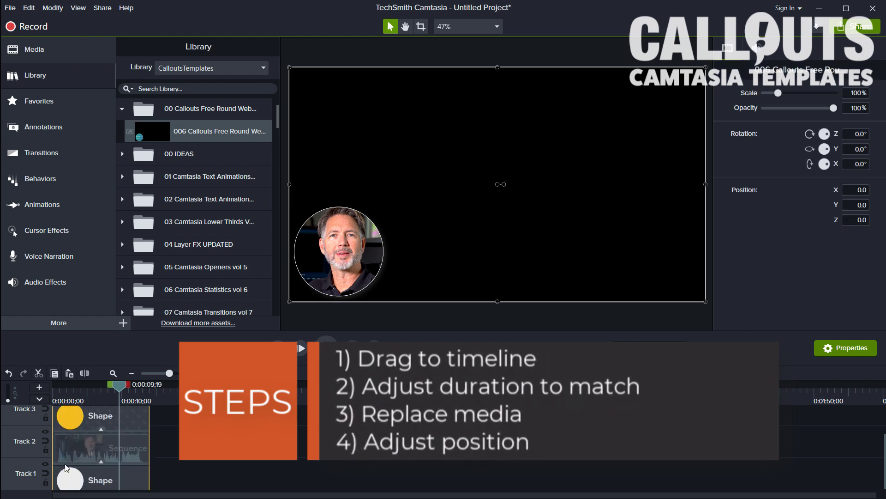
{"action": "mouse_move", "coordinate": [124, 447]}
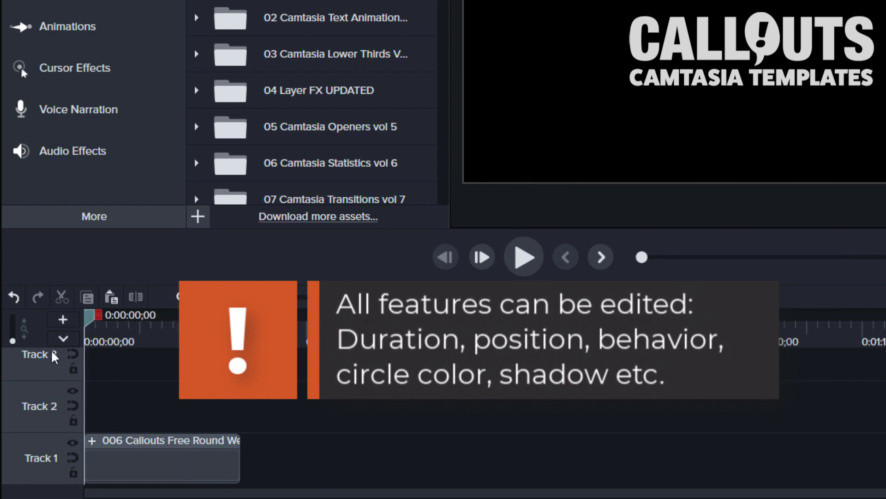
{"action": "mouse_move", "coordinate": [523, 257]}
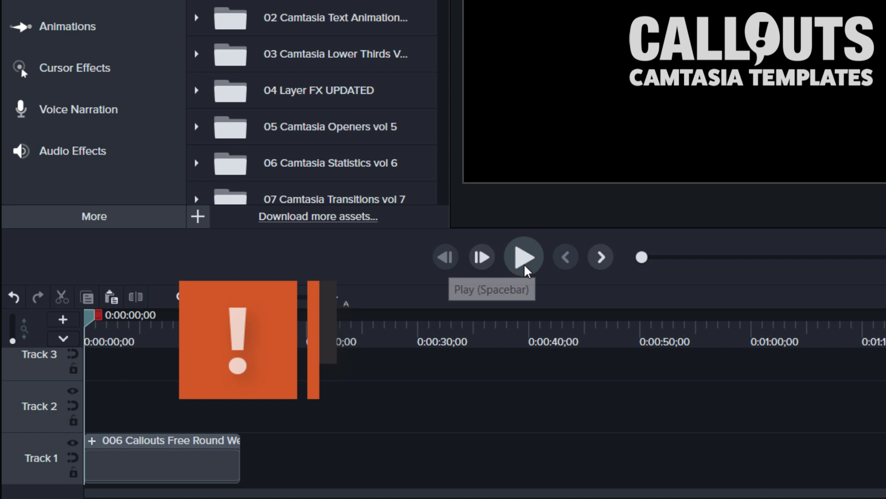
{"action": "left_click", "coordinate": [523, 256]}
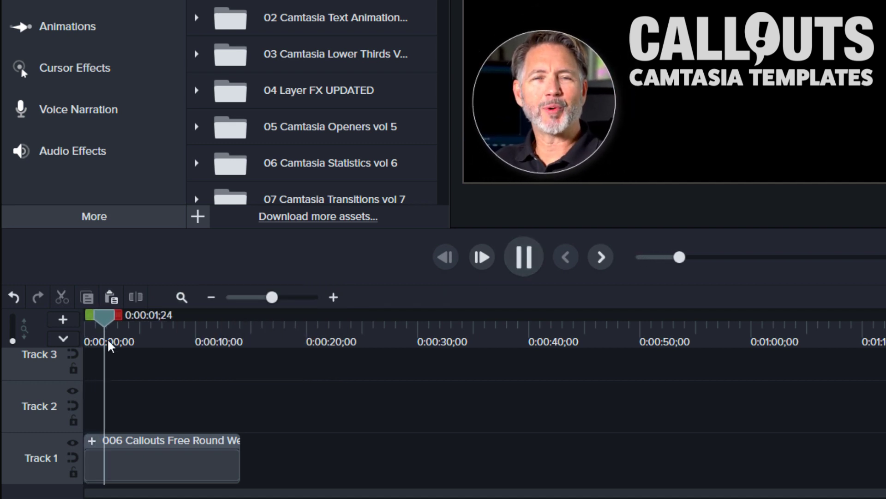
{"action": "left_click", "coordinate": [523, 257]}
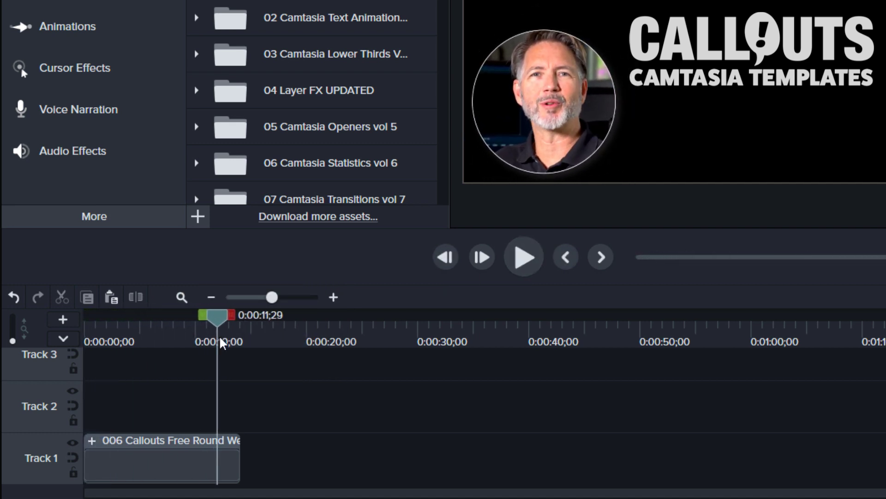
{"action": "left_click", "coordinate": [523, 257]}
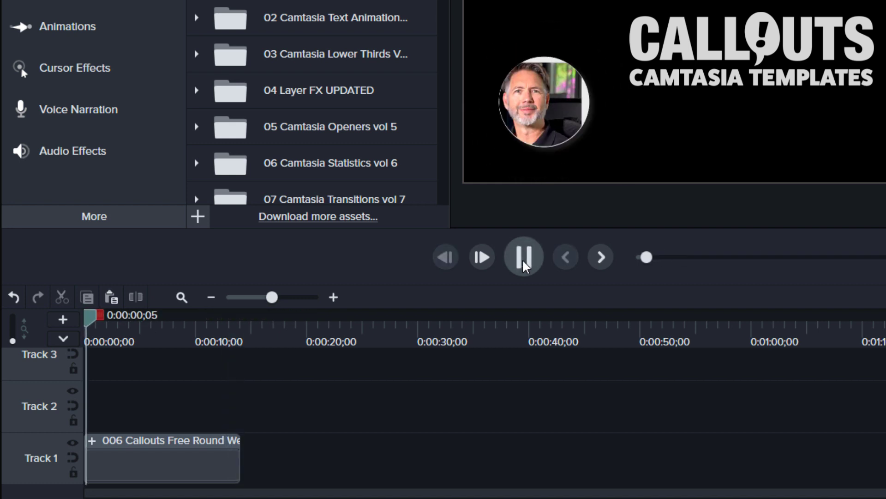
{"action": "left_click", "coordinate": [523, 257]}
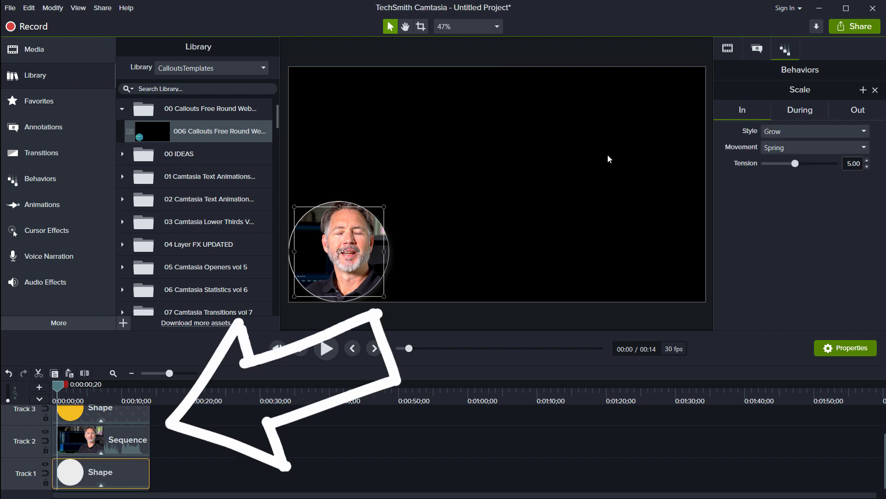
{"action": "mouse_move", "coordinate": [795, 78]}
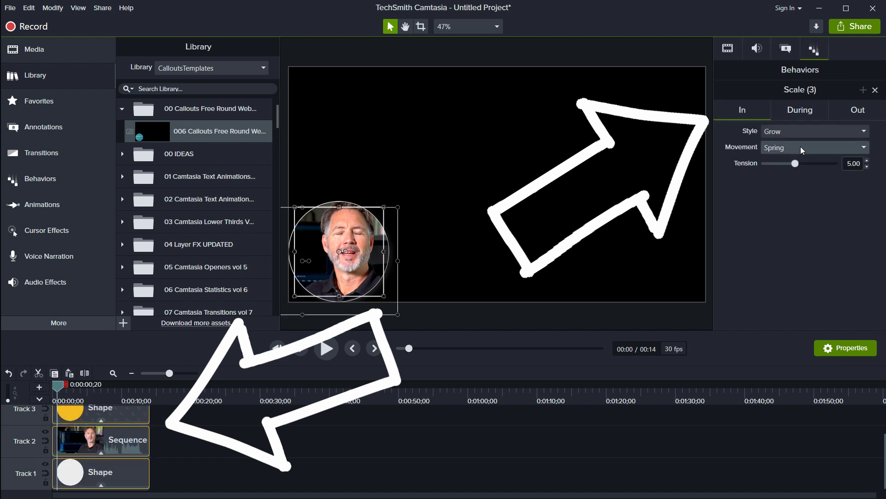
Inspect the ellipse shape settings, show Behaviors, and preview the springy scale-in animation
{"action": "left_click", "coordinate": [785, 48]}
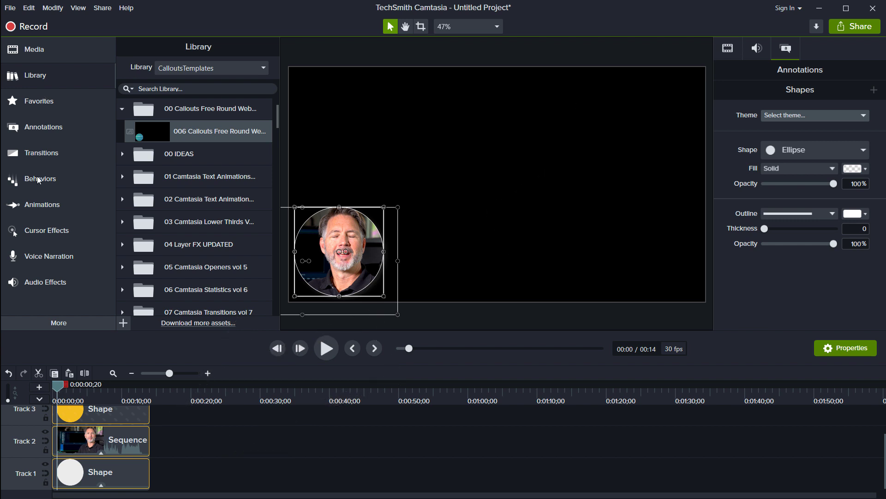
{"action": "left_click", "coordinate": [40, 179]}
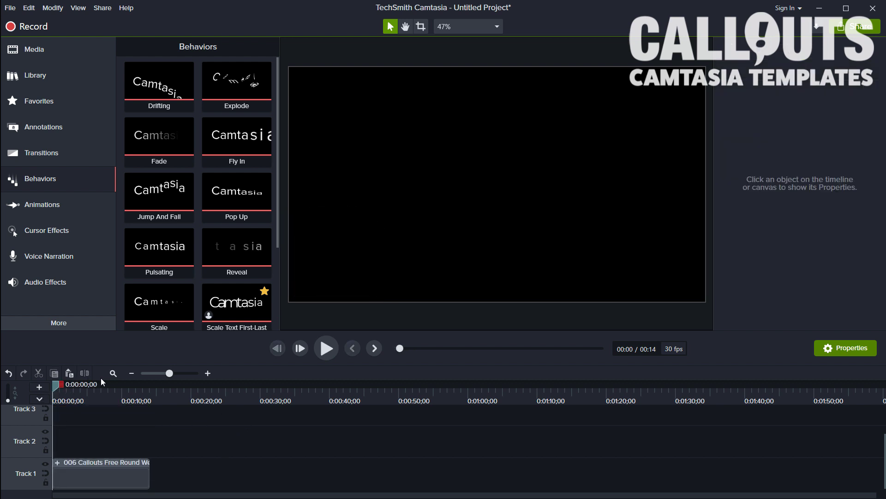
{"action": "left_click", "coordinate": [325, 347]}
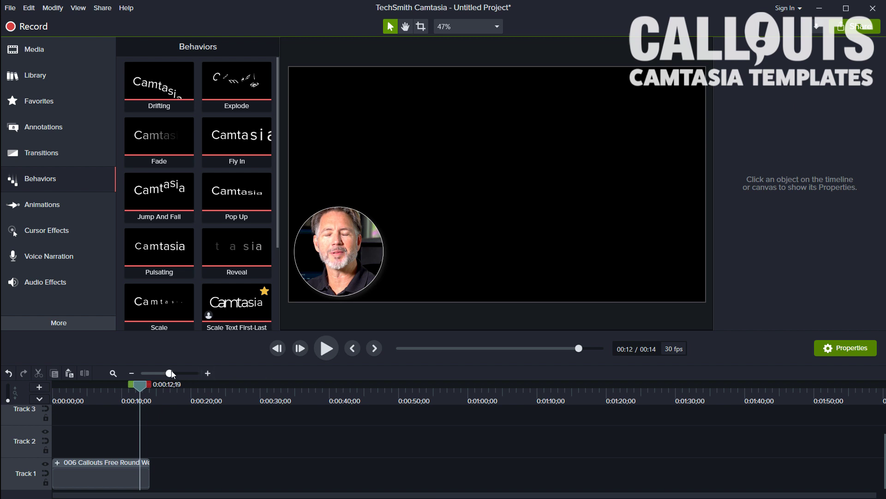
{"action": "left_click", "coordinate": [325, 348]}
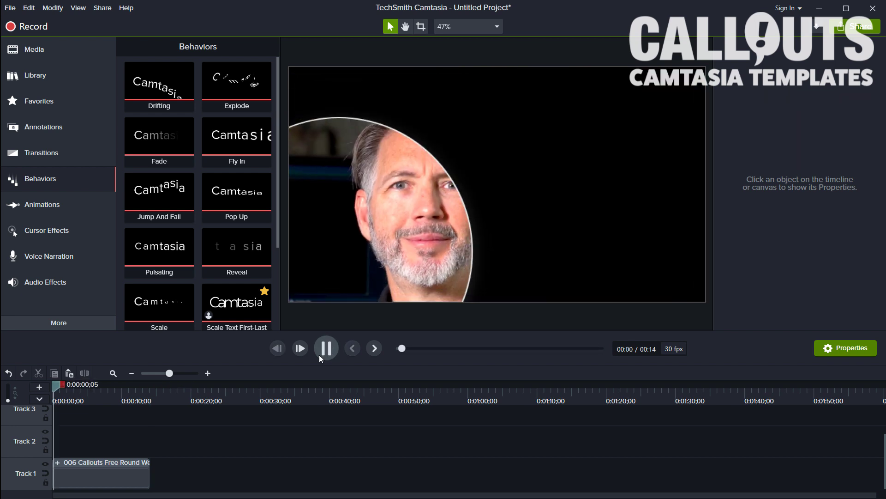
{"action": "left_click", "coordinate": [326, 348]}
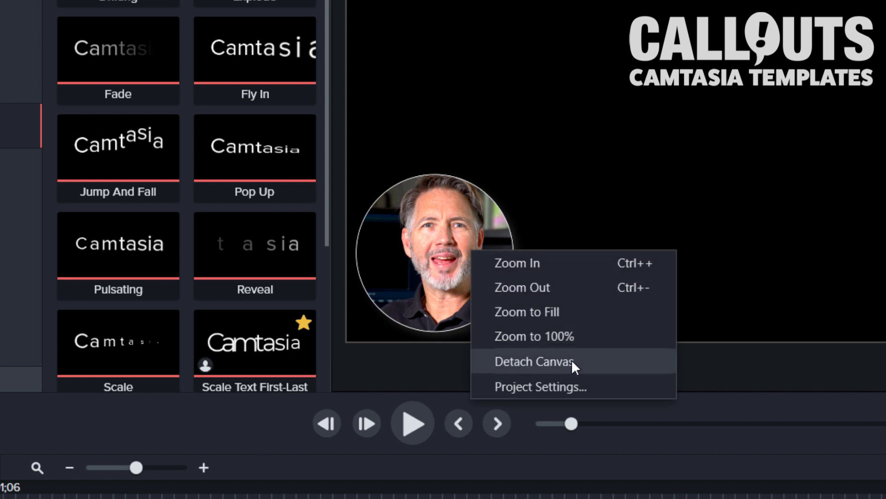
Change the project canvas colour from black to light grey in Project Settings
{"action": "left_click", "coordinate": [539, 387]}
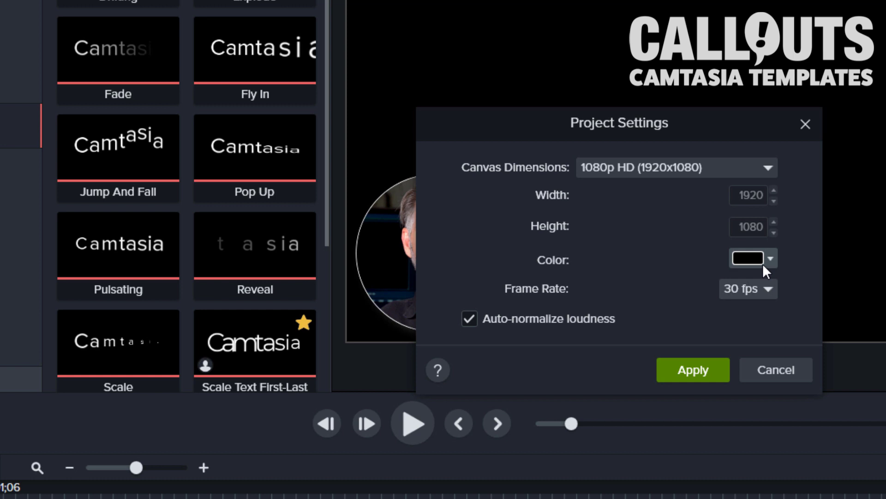
{"action": "left_click", "coordinate": [748, 258]}
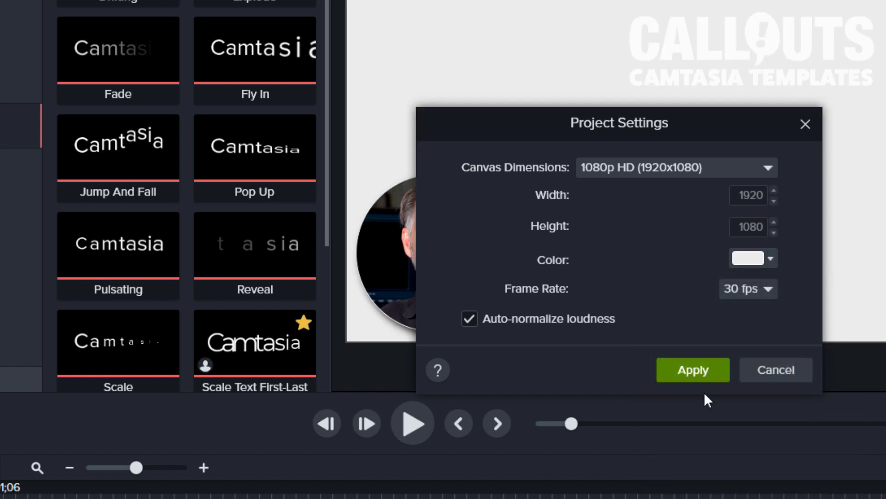
{"action": "left_click", "coordinate": [692, 370]}
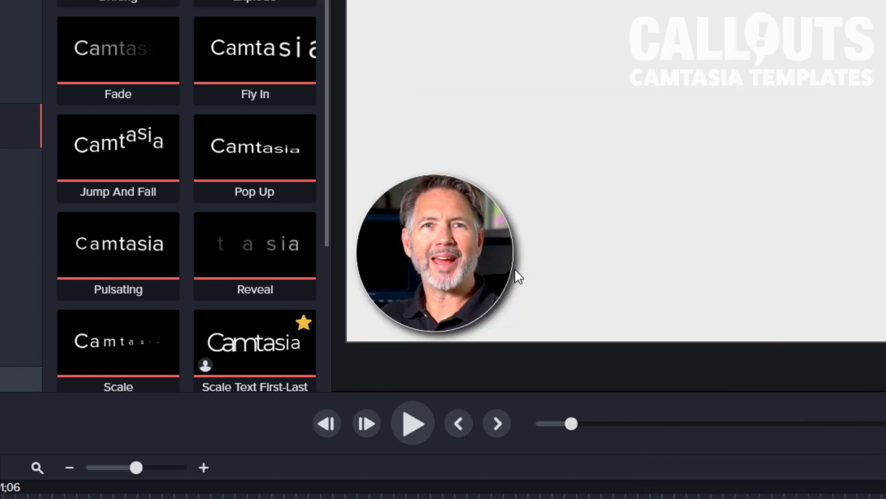
{"action": "mouse_move", "coordinate": [502, 281]}
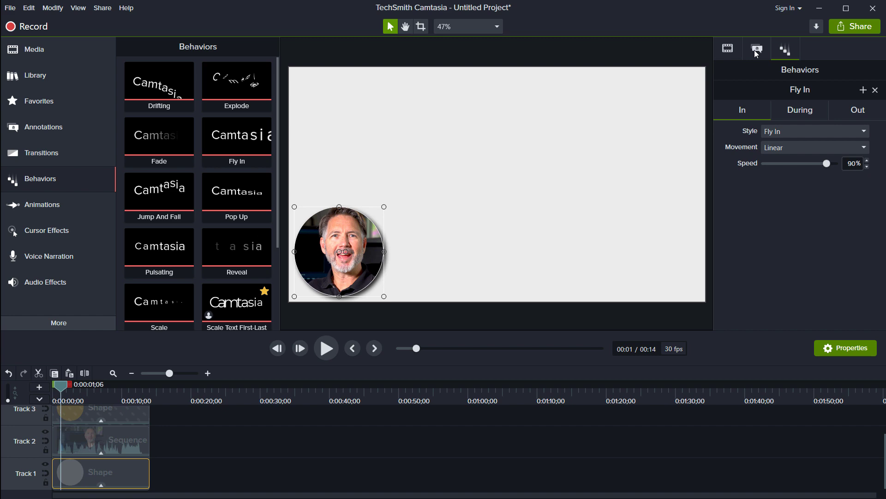
Make the webcam ring shape red and group ring, webcam and mask into one clip
{"action": "left_click", "coordinate": [756, 48]}
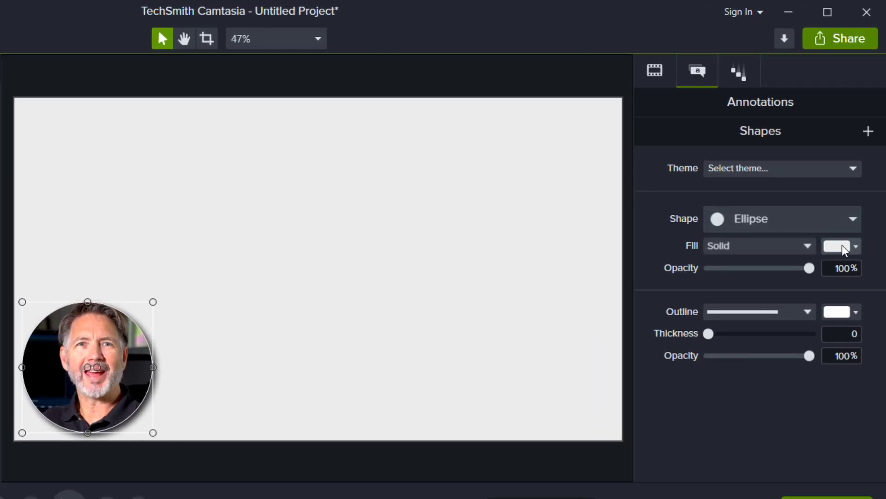
{"action": "left_click", "coordinate": [838, 245]}
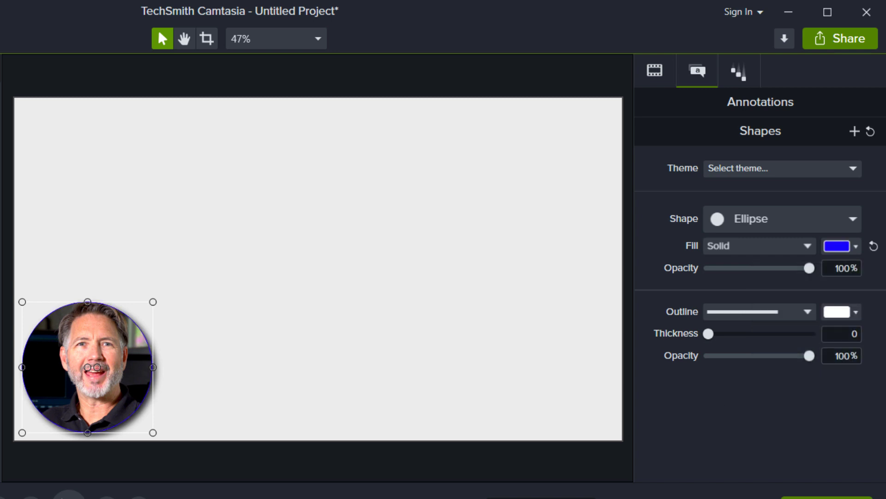
{"action": "left_click", "coordinate": [277, 399]}
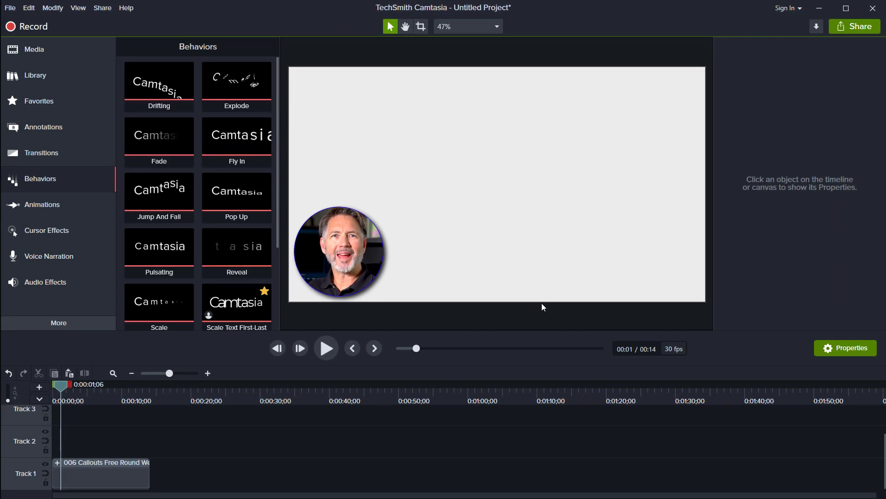
{"action": "mouse_move", "coordinate": [663, 382]}
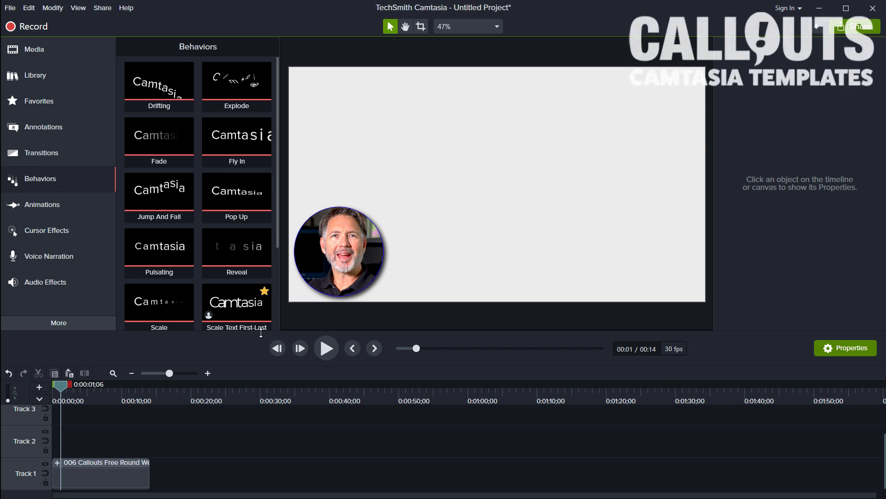
{"action": "left_click", "coordinate": [101, 473]}
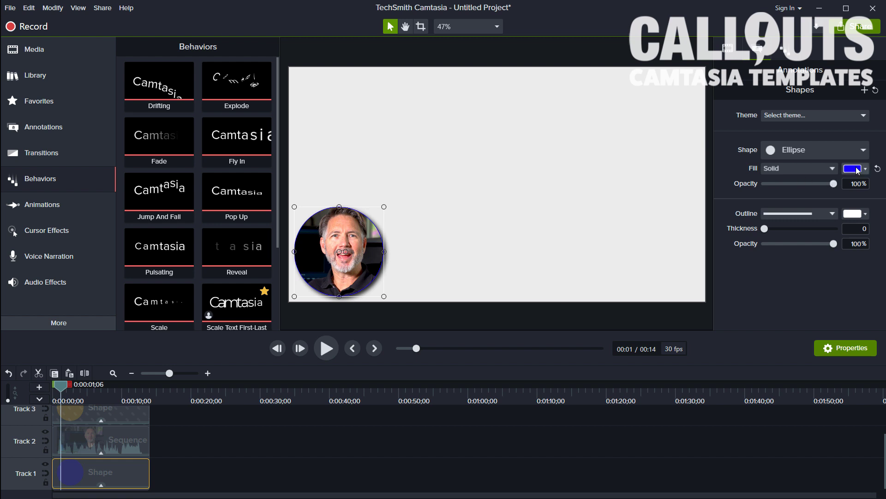
{"action": "left_click", "coordinate": [853, 168]}
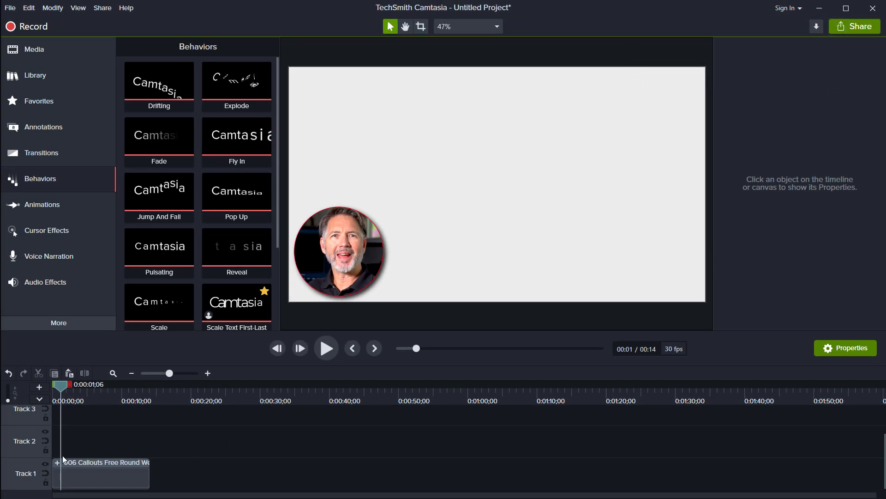
Open the group and delete the Shape clip's Drop Shadow effect
{"action": "left_click", "coordinate": [101, 469]}
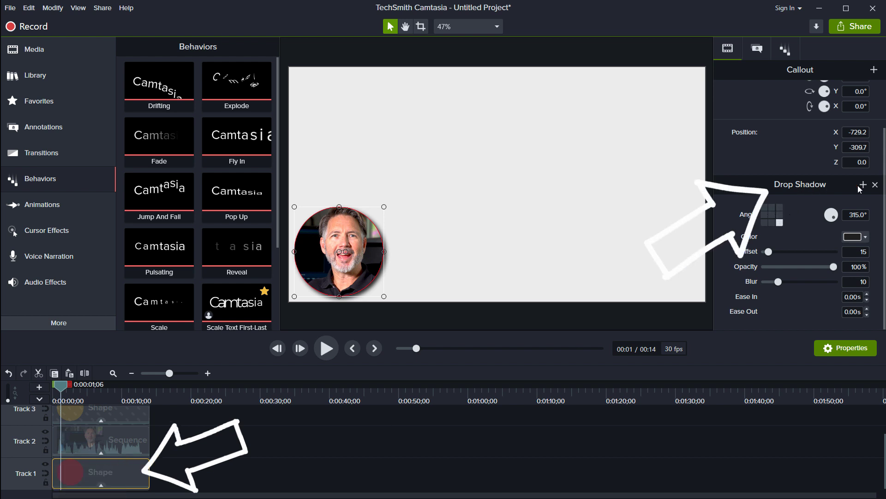
{"action": "mouse_move", "coordinate": [728, 49]}
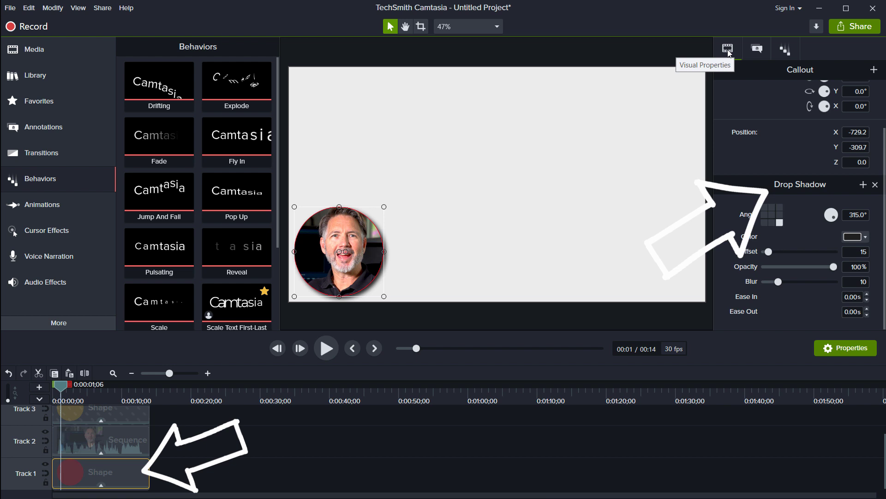
{"action": "mouse_move", "coordinate": [877, 188]}
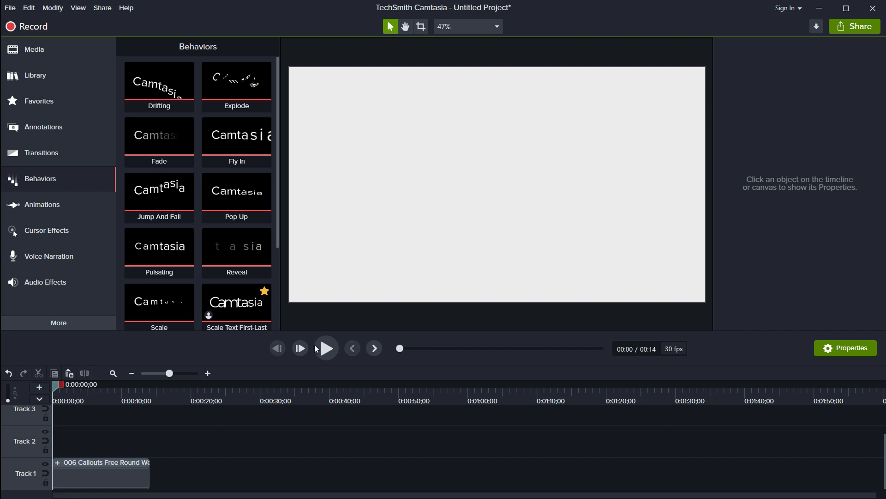
Move the grouped webcam to the canvas's lower-right corner (X 1434, Y 23.4) and preview
{"action": "left_click", "coordinate": [325, 347]}
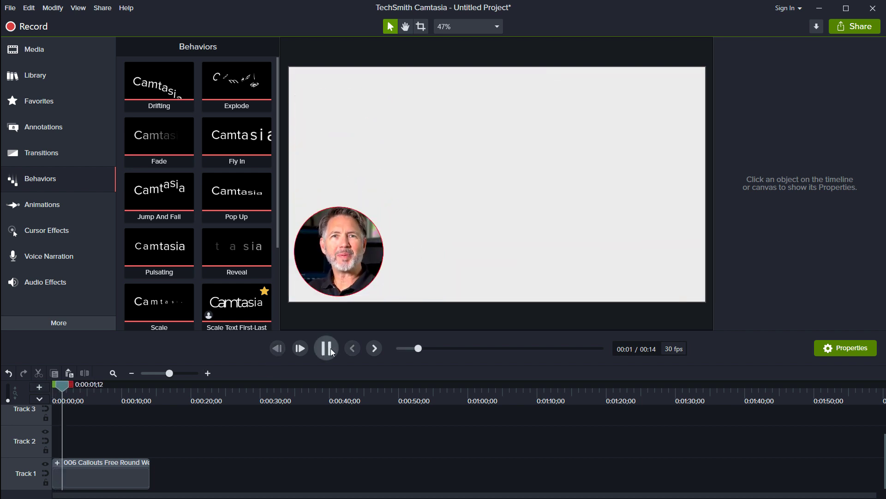
{"action": "left_click", "coordinate": [326, 348]}
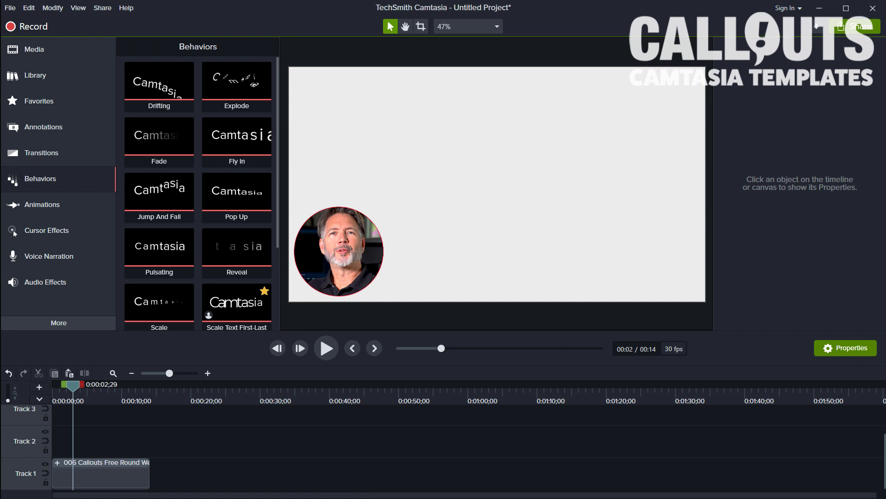
{"action": "left_click", "coordinate": [101, 473]}
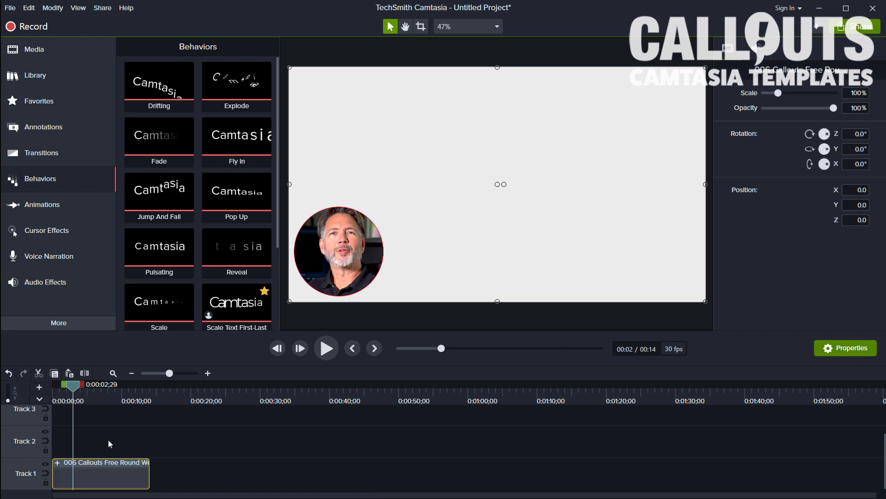
{"action": "mouse_move", "coordinate": [102, 453]}
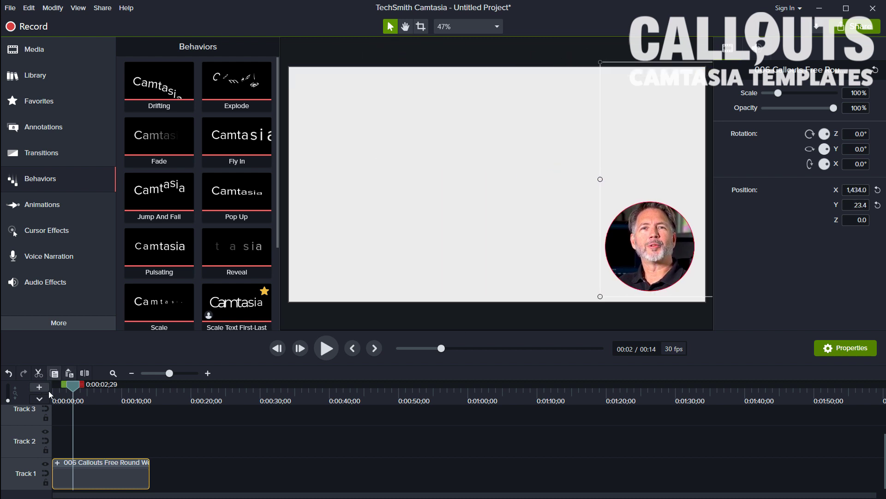
{"action": "left_click", "coordinate": [326, 348]}
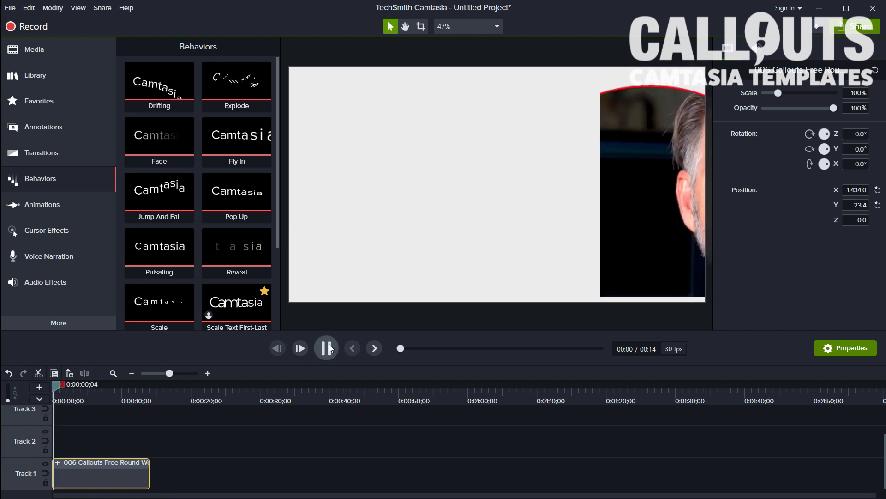
{"action": "left_click", "coordinate": [326, 348]}
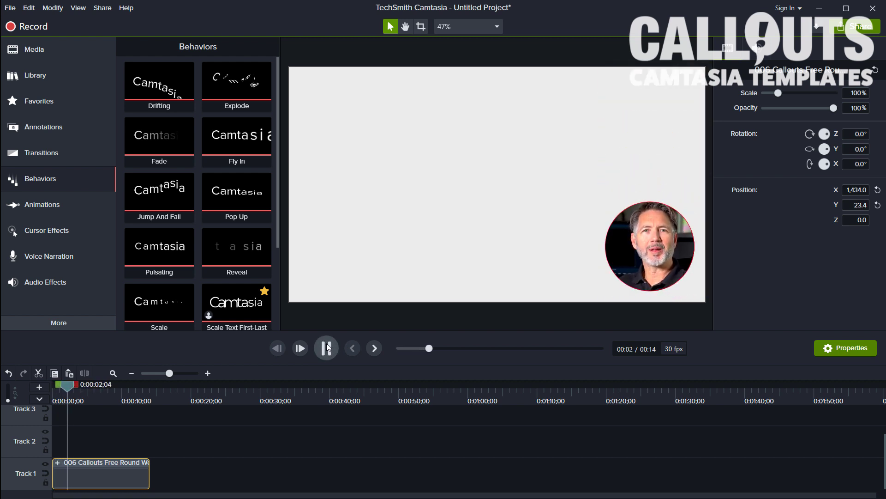
{"action": "left_click", "coordinate": [327, 347]}
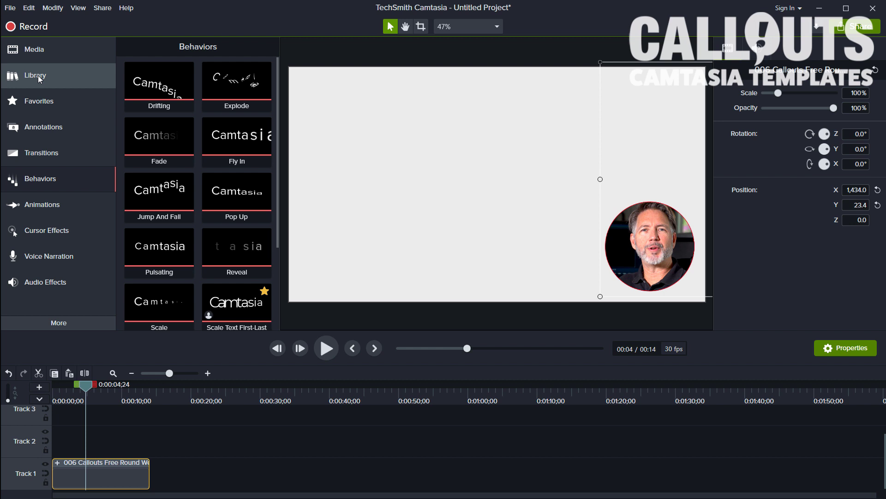
Add a Custom animation moving the webcam group to the top-left corner, then preview it
{"action": "left_click", "coordinate": [42, 204]}
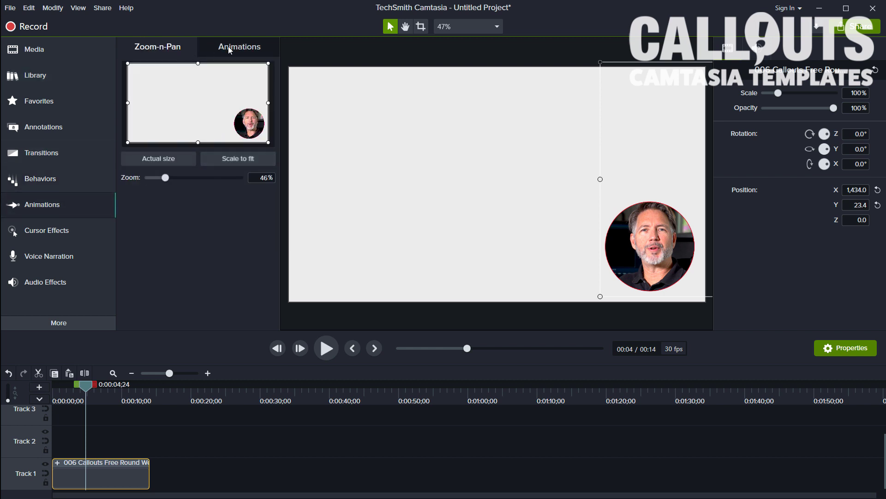
{"action": "left_click", "coordinate": [239, 46]}
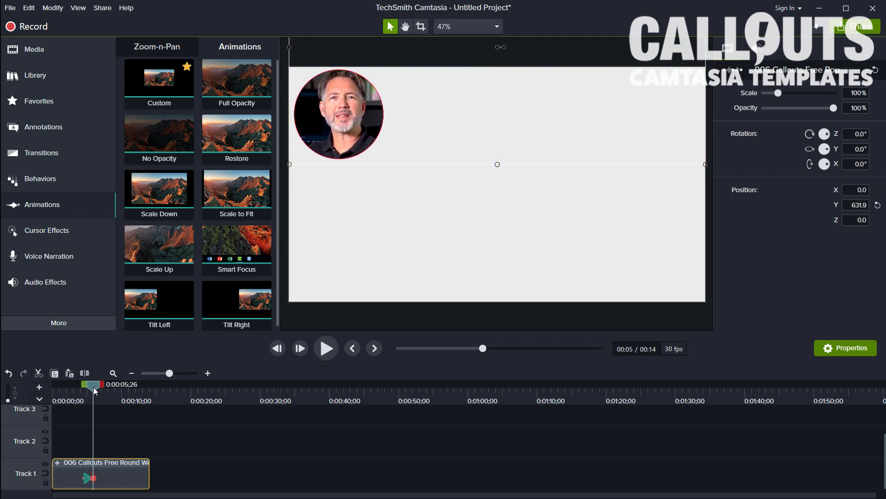
{"action": "left_click", "coordinate": [325, 348]}
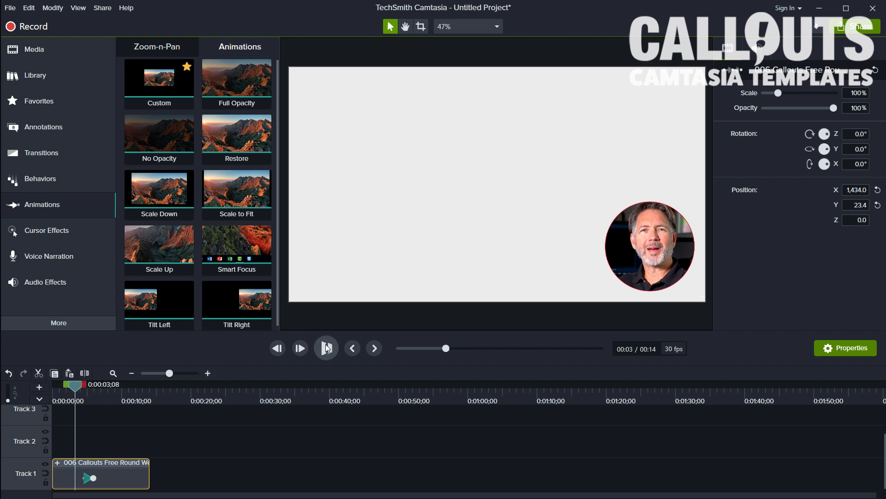
{"action": "left_click", "coordinate": [325, 347]}
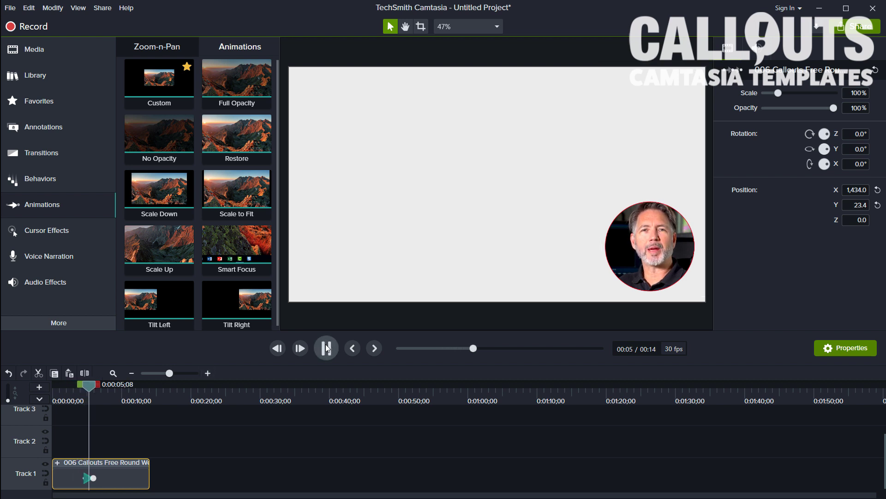
{"action": "left_click", "coordinate": [326, 347]}
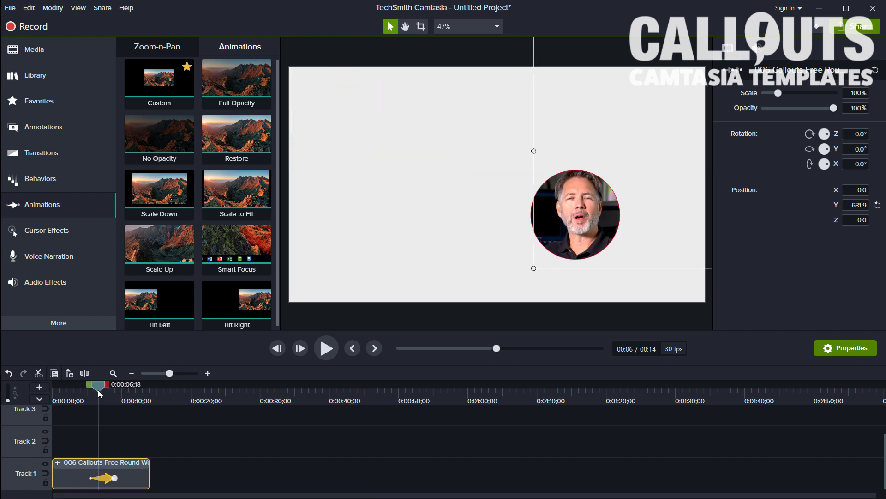
{"action": "left_click", "coordinate": [326, 348]}
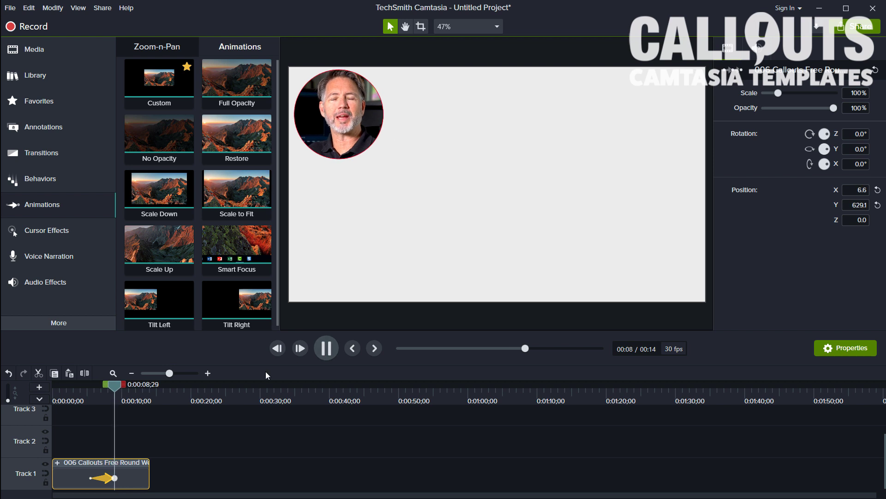
{"action": "left_click", "coordinate": [35, 74]}
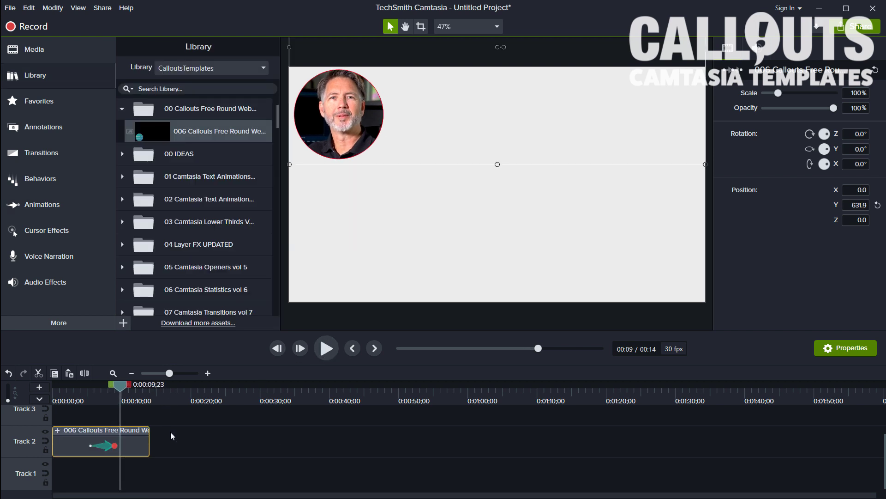
{"action": "mouse_move", "coordinate": [352, 77]}
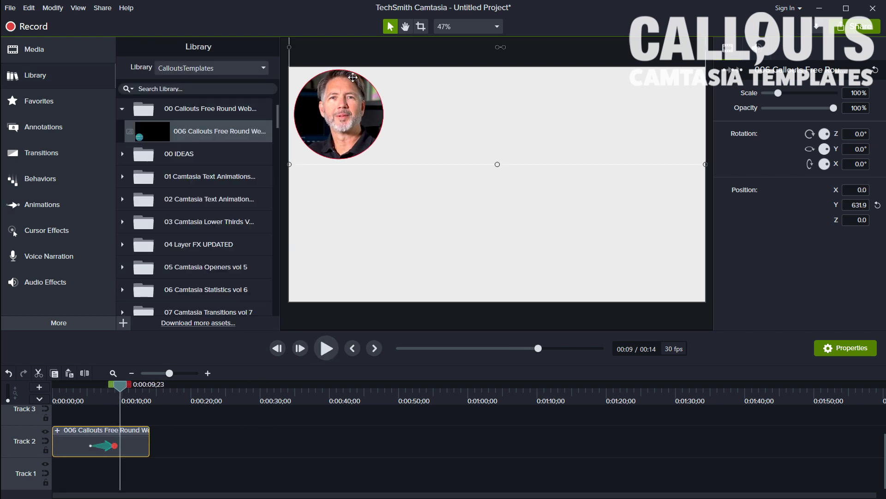
{"action": "mouse_move", "coordinate": [431, 92]}
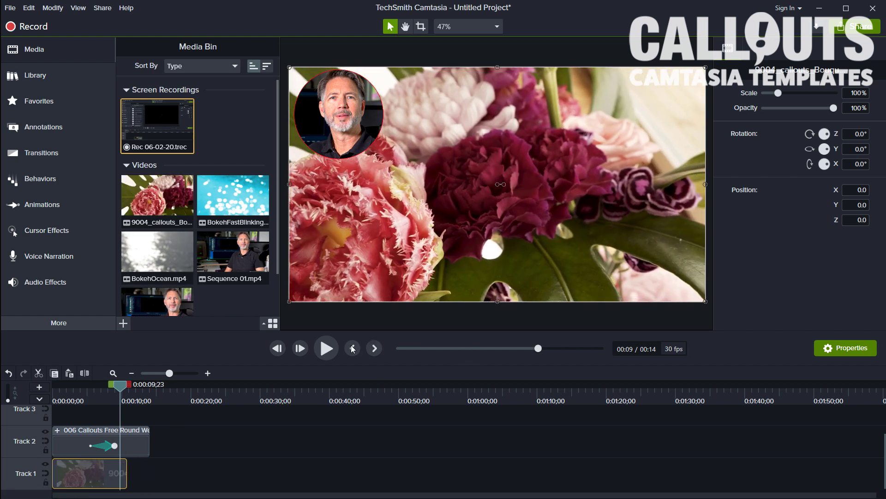
Rewind and play the round webcam group over the flowers background video
{"action": "left_click", "coordinate": [325, 347]}
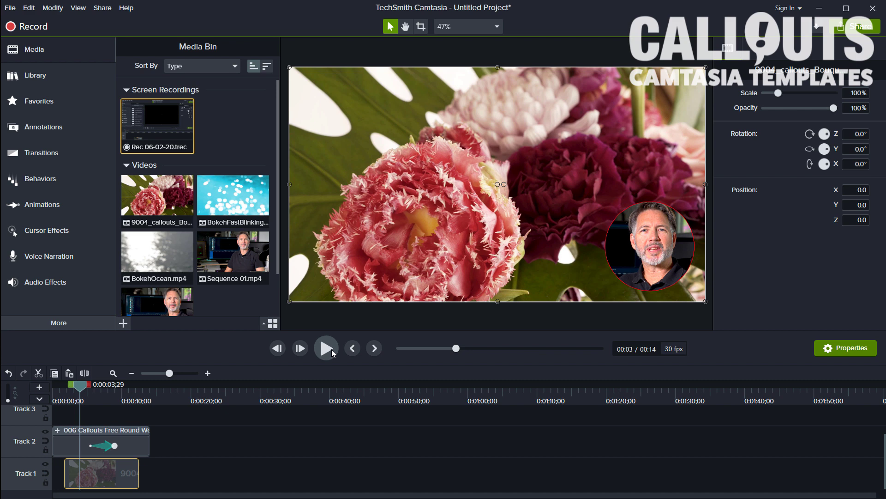
{"action": "left_click", "coordinate": [326, 348]}
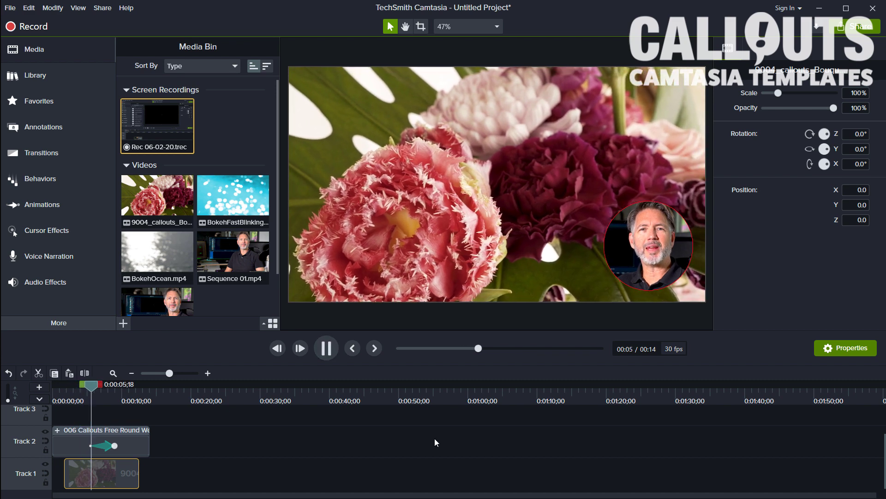